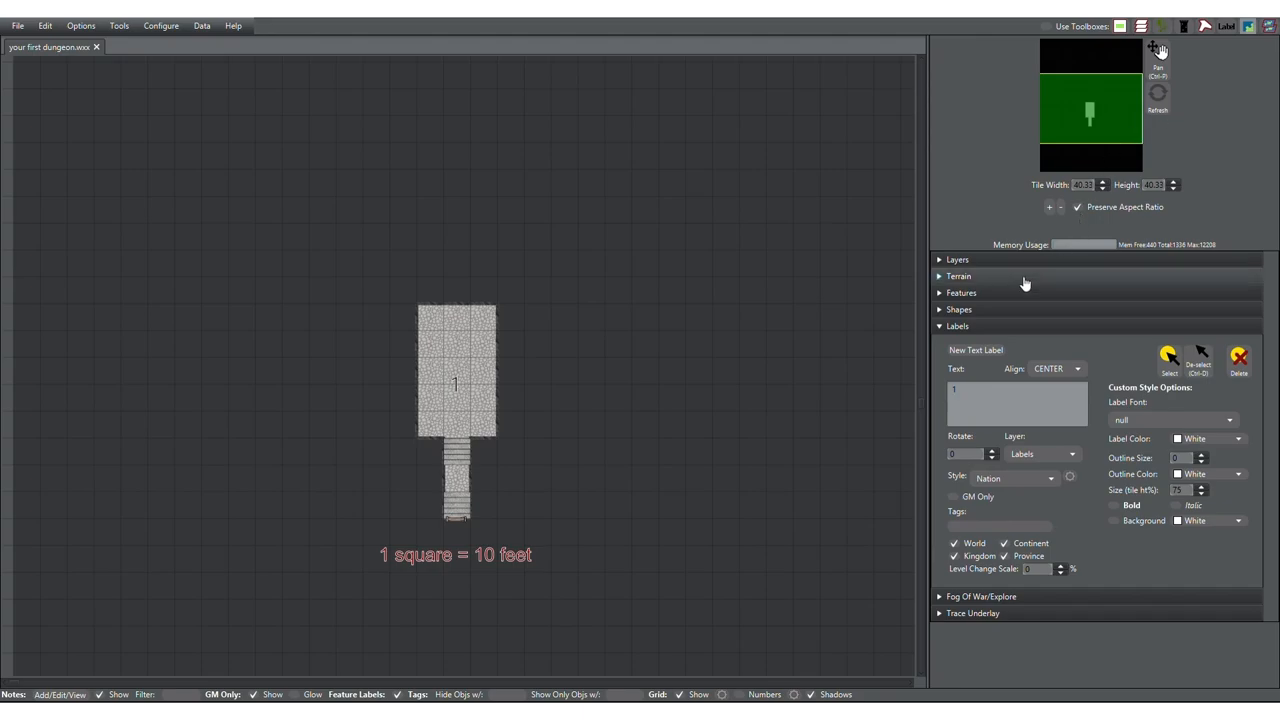
- Collapse the Labels settings panel
{"action": "left_click", "coordinate": [958, 275]}
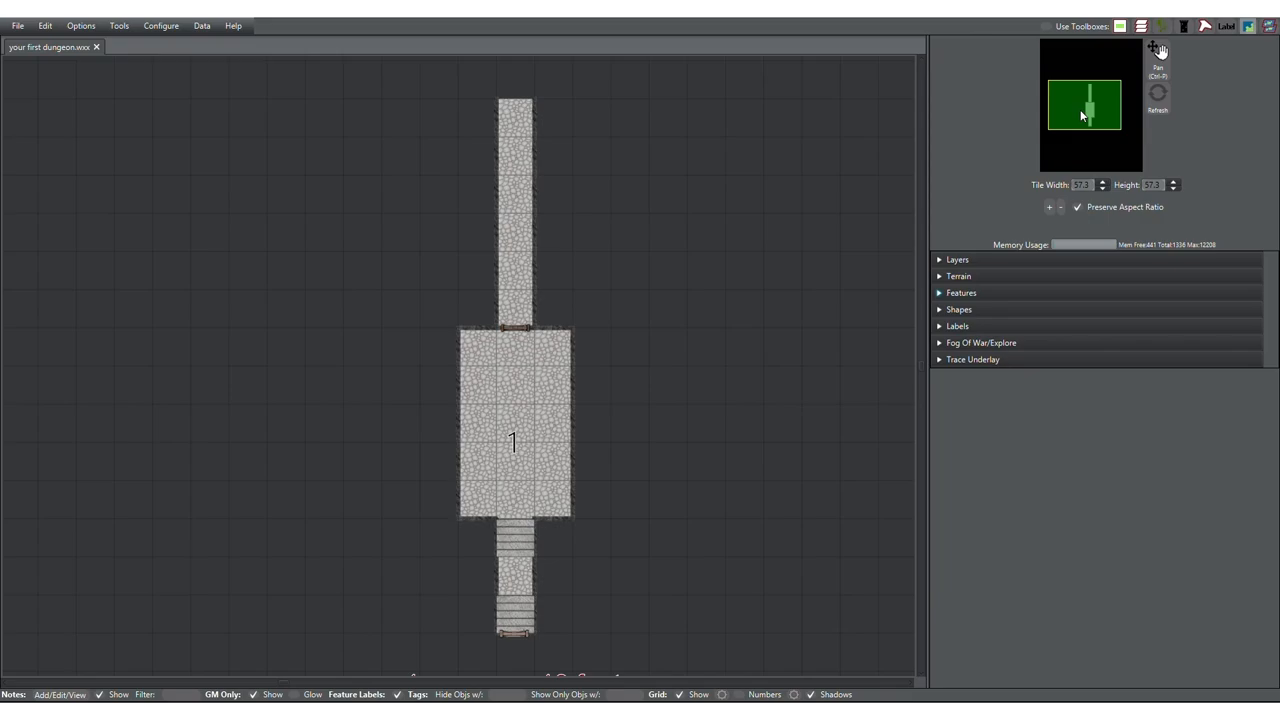
{"action": "mouse_move", "coordinate": [1212, 140]}
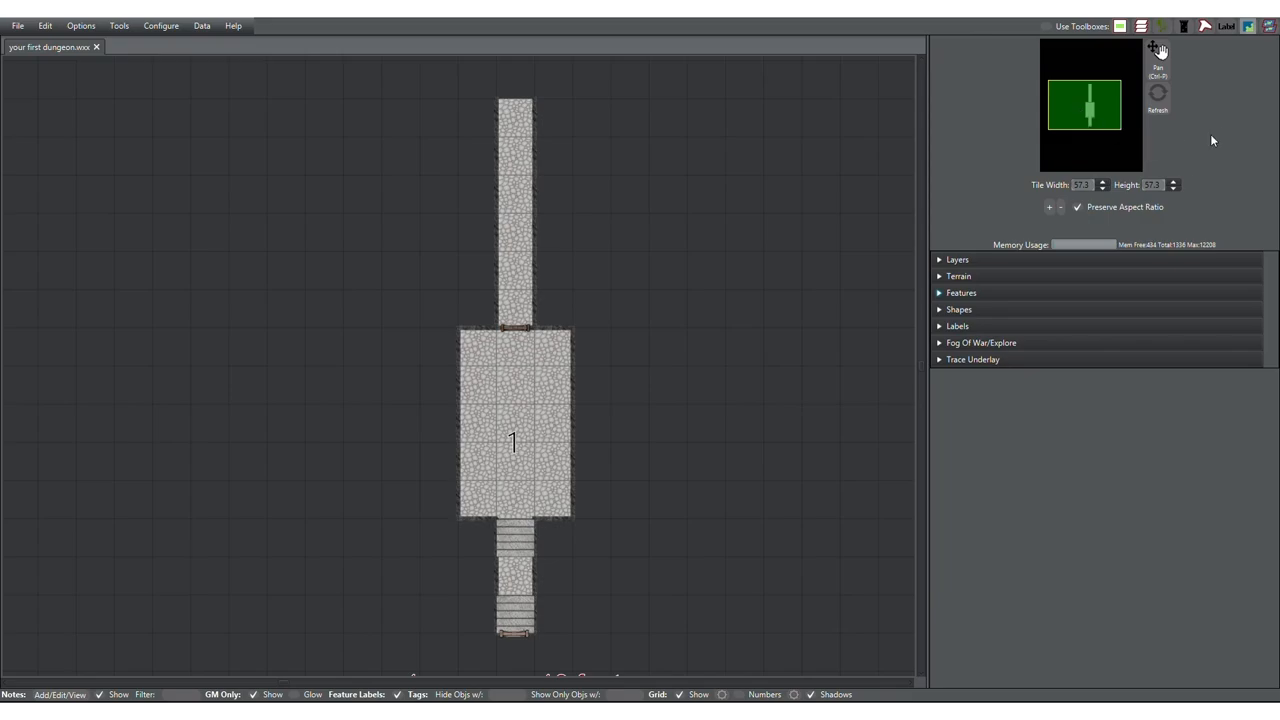
- Draw a Wall-preset line along the corridor edges to the passage's east end, then switch to Select
{"action": "left_click", "coordinate": [958, 308]}
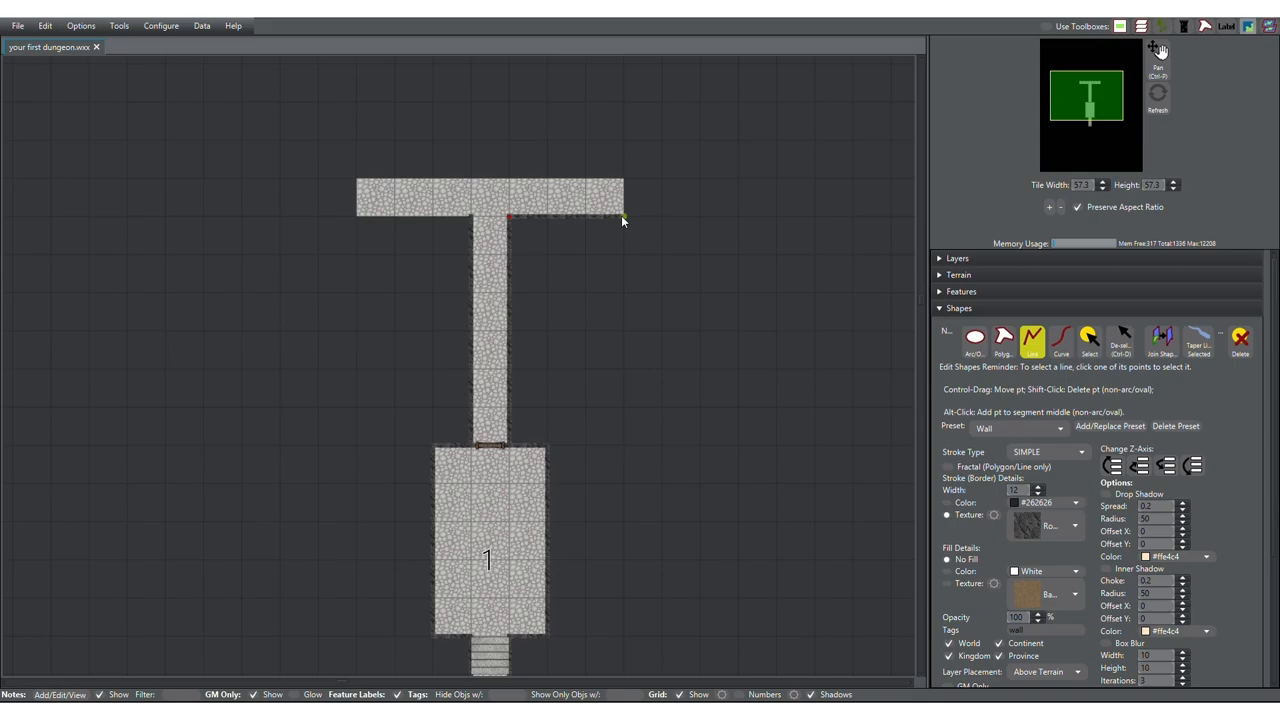
{"action": "left_click", "coordinate": [1089, 340]}
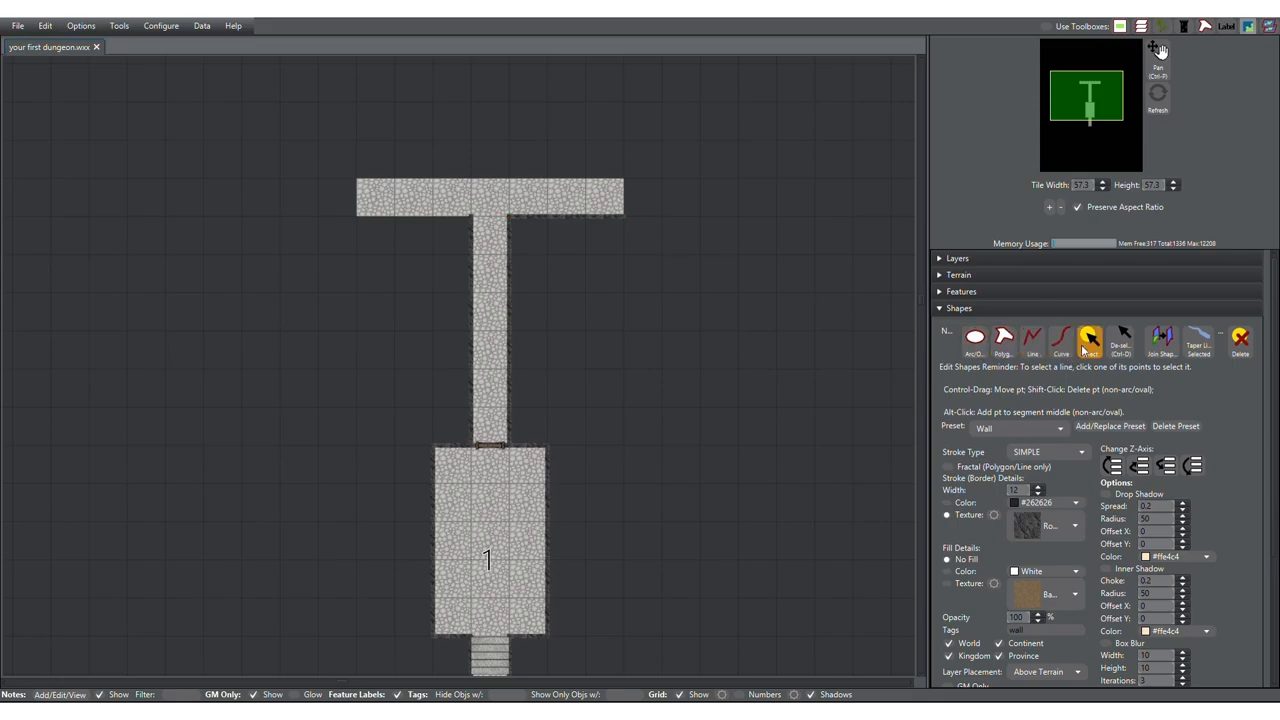
{"action": "left_click", "coordinate": [1033, 340]}
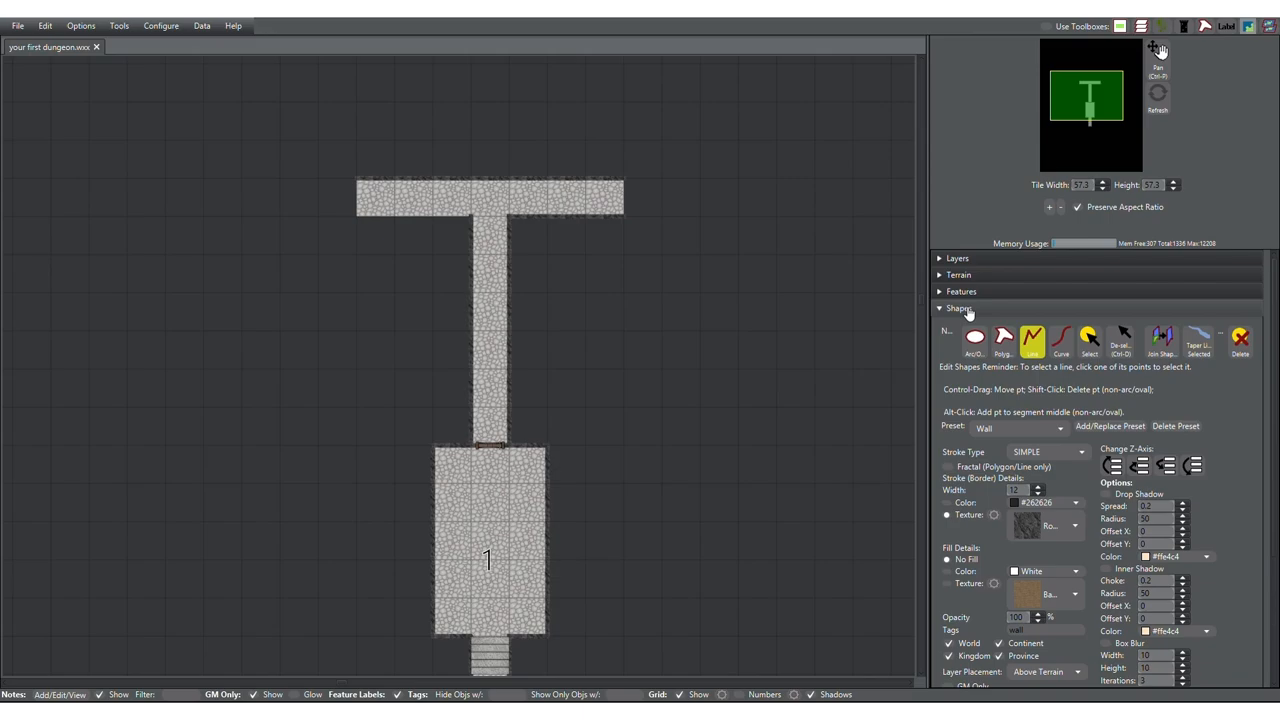
- Paint Floor Stone Pebble terrain to extend the east-west passage far to the west
{"action": "left_click", "coordinate": [959, 308]}
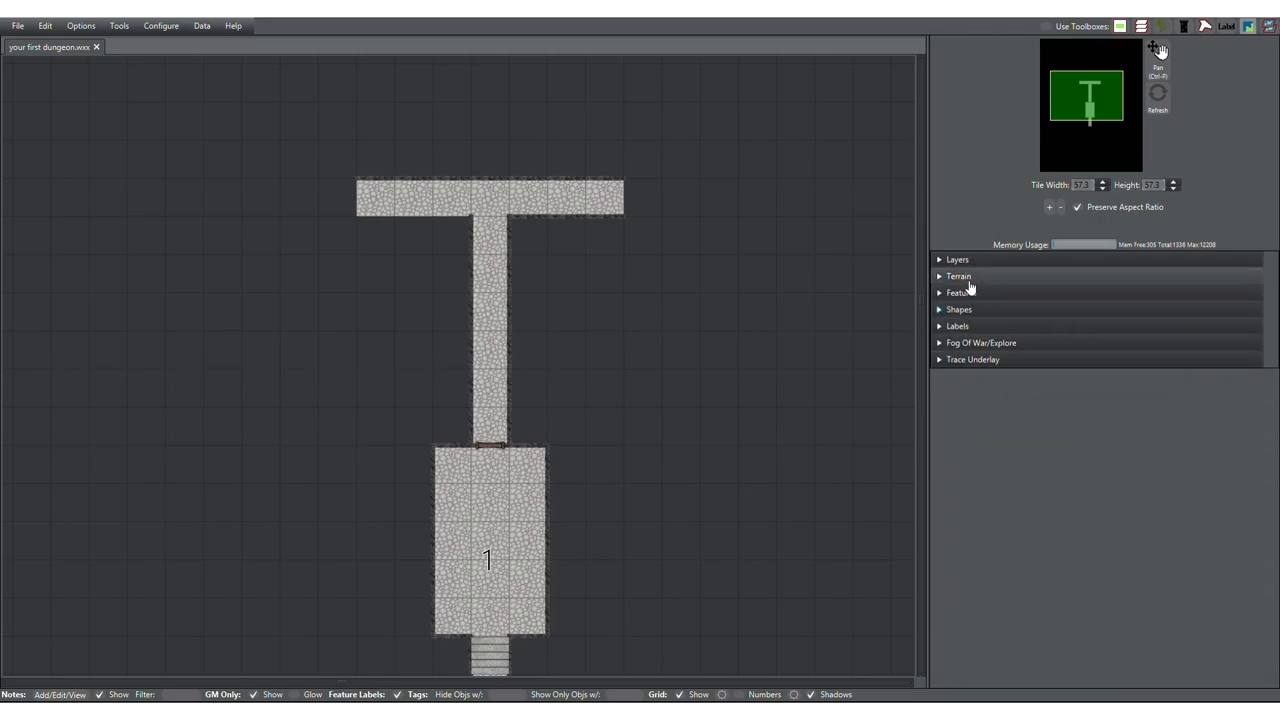
{"action": "left_click", "coordinate": [958, 276]}
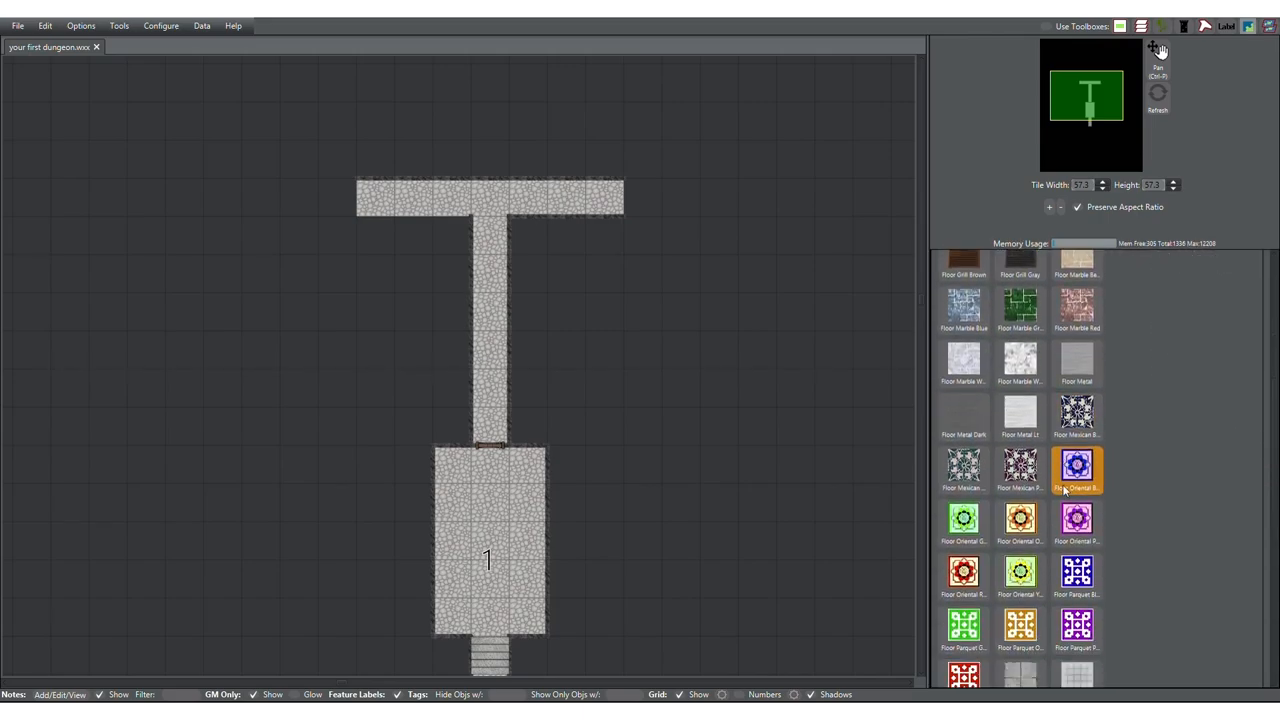
{"action": "scroll", "scroll_direction": "down", "scroll_amount": 3}
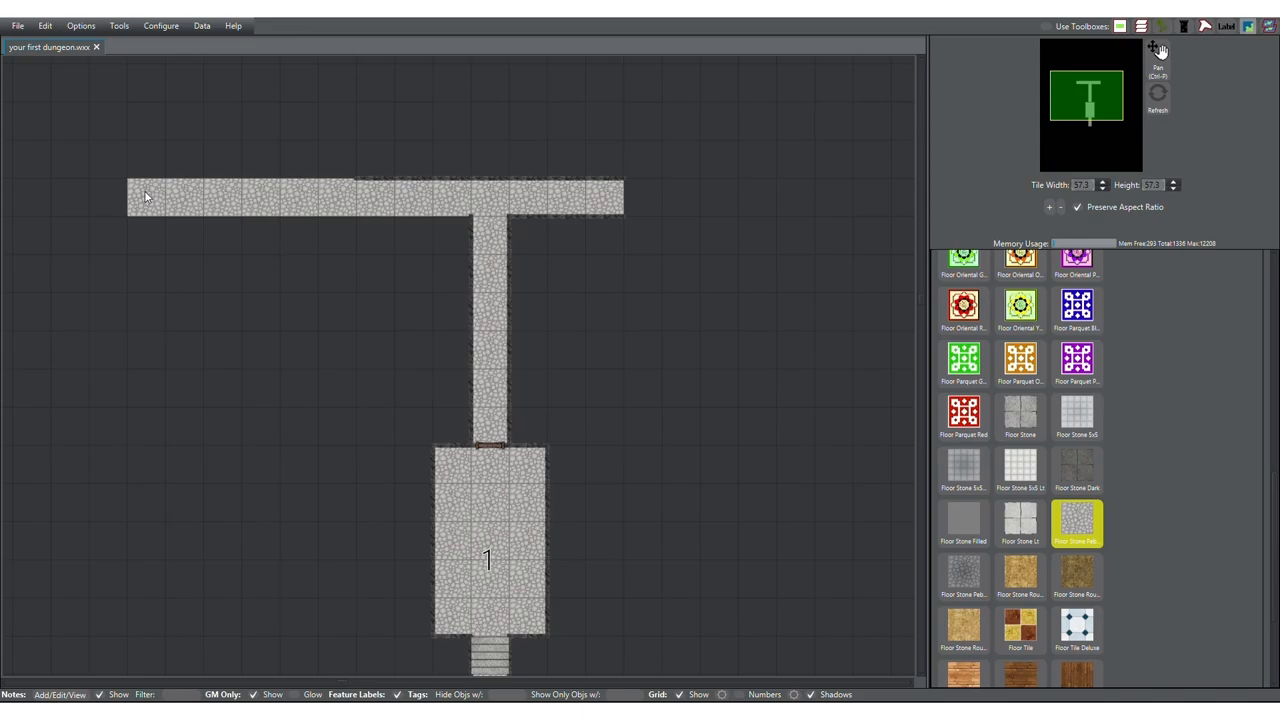
{"action": "left_click", "coordinate": [1020, 305]}
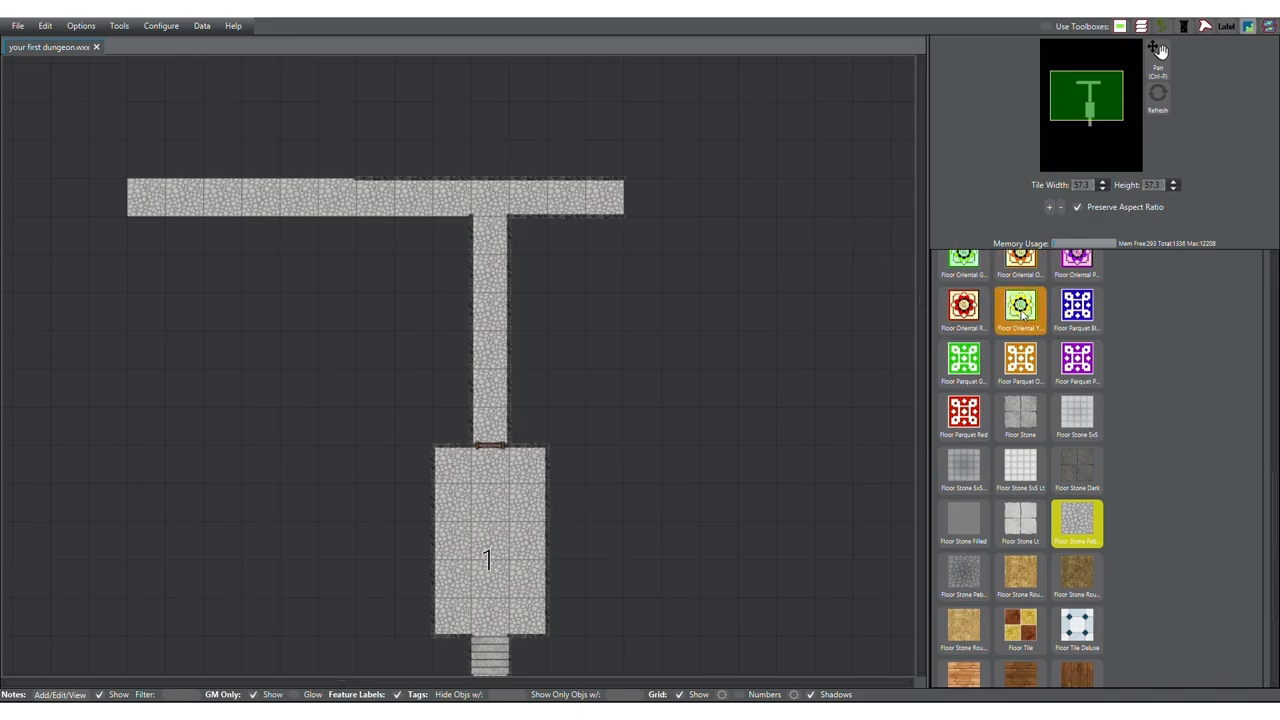
{"action": "left_click", "coordinate": [957, 275]}
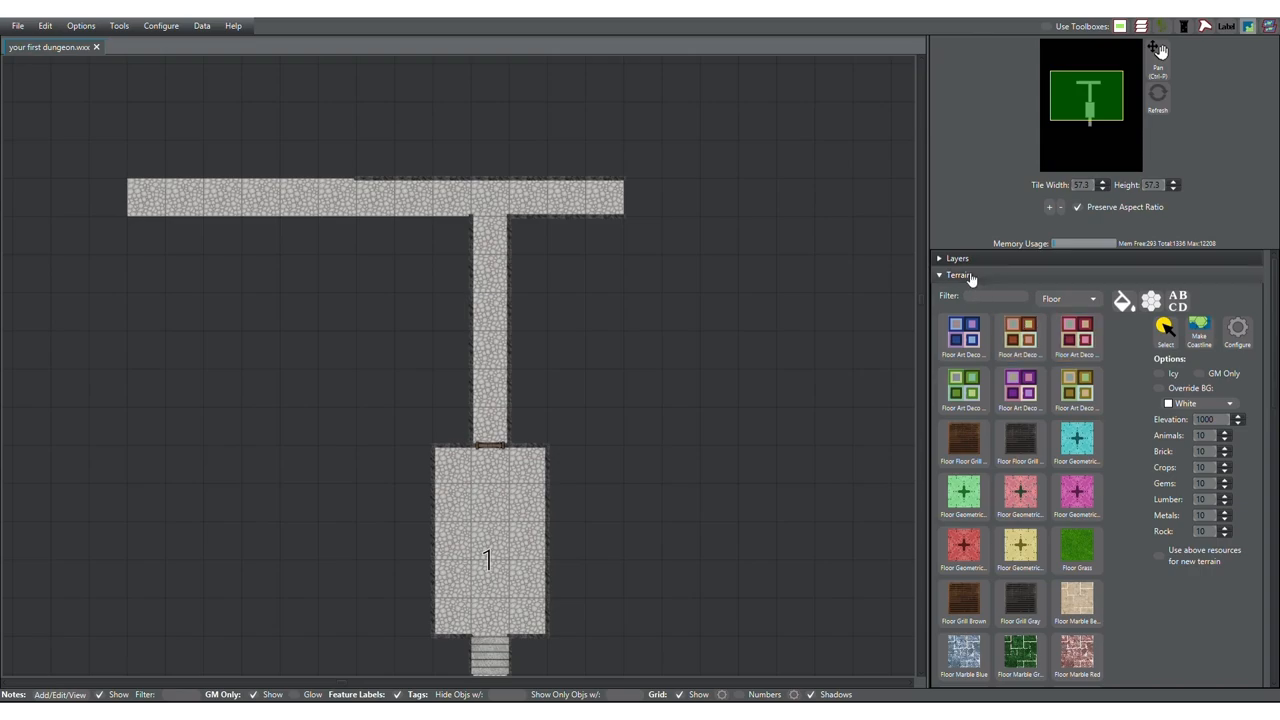
- Trace Wall-preset lines along the passage's western stretch, deselect the wall, and collapse Shapes
{"action": "left_click", "coordinate": [958, 275]}
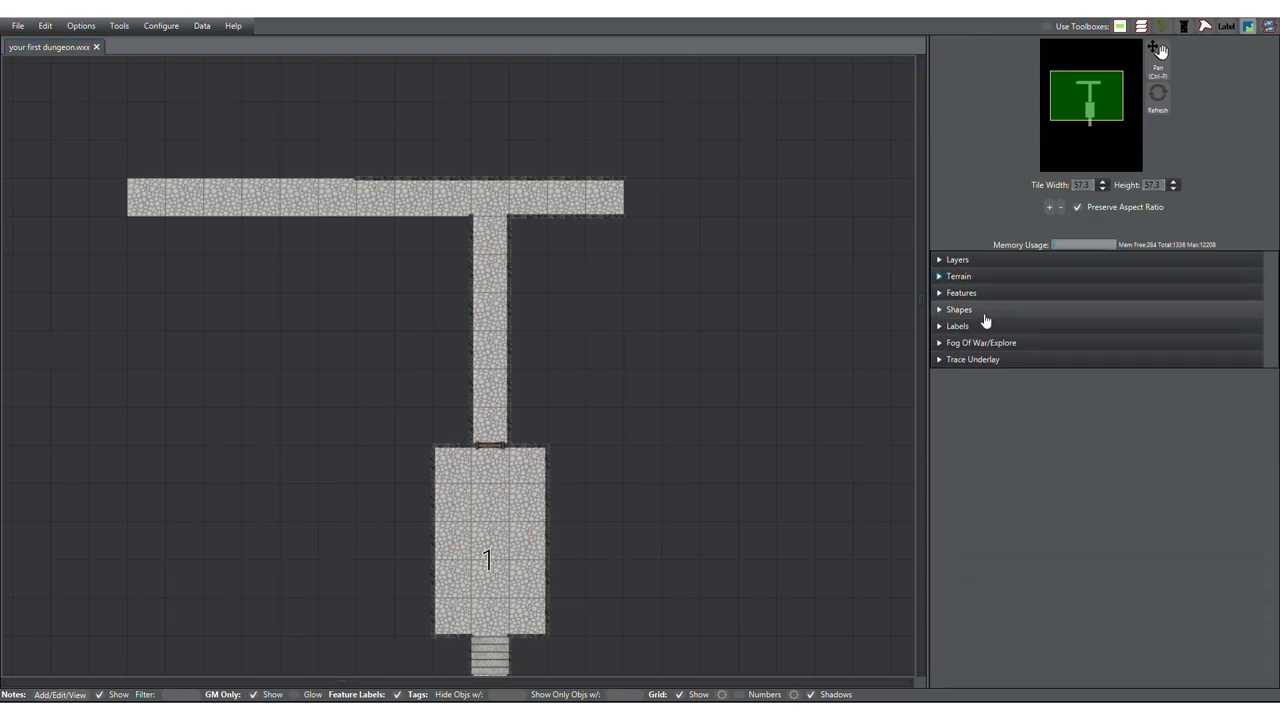
{"action": "left_click", "coordinate": [958, 309]}
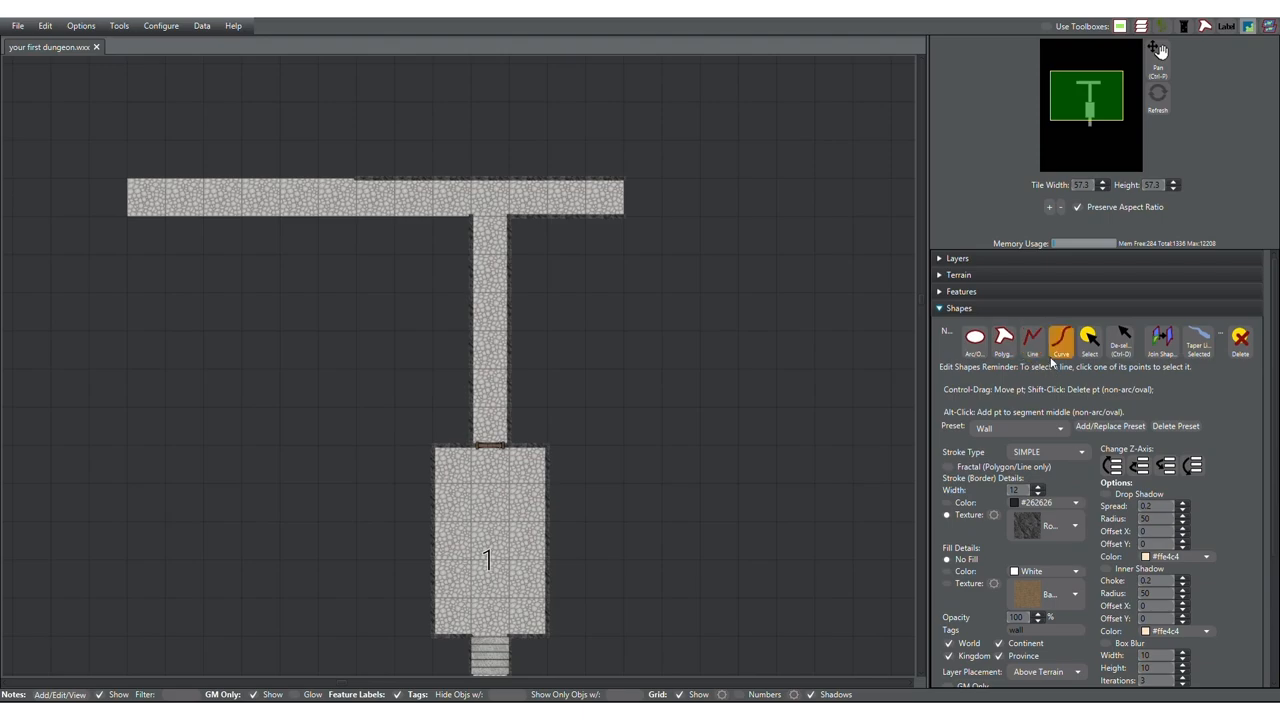
{"action": "left_click", "coordinate": [1032, 337]}
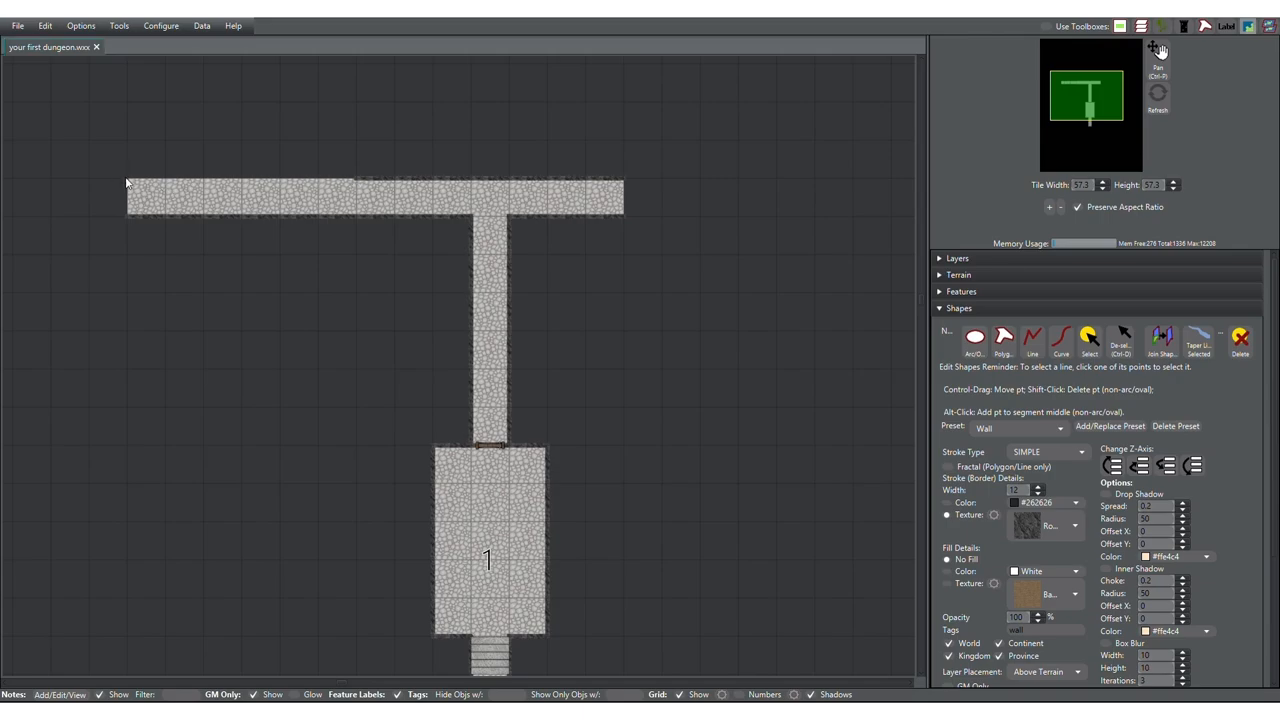
{"action": "left_click", "coordinate": [1032, 340]}
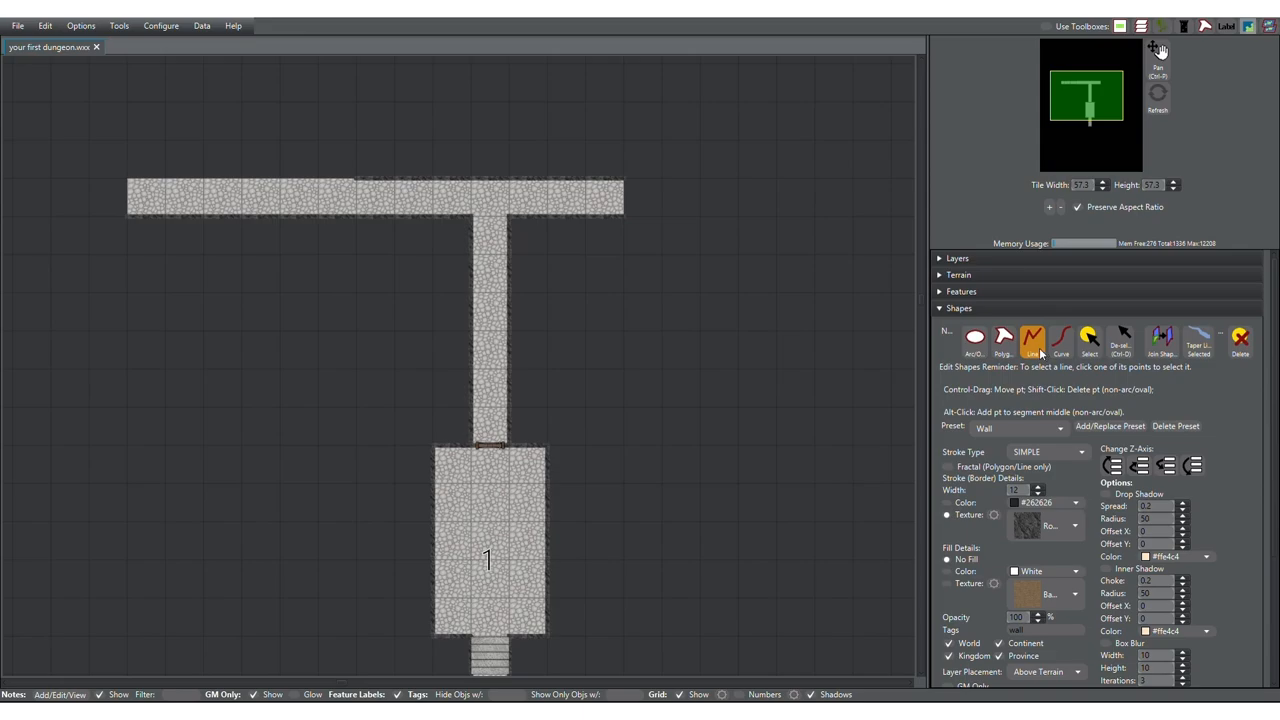
{"action": "left_click", "coordinate": [1032, 340]}
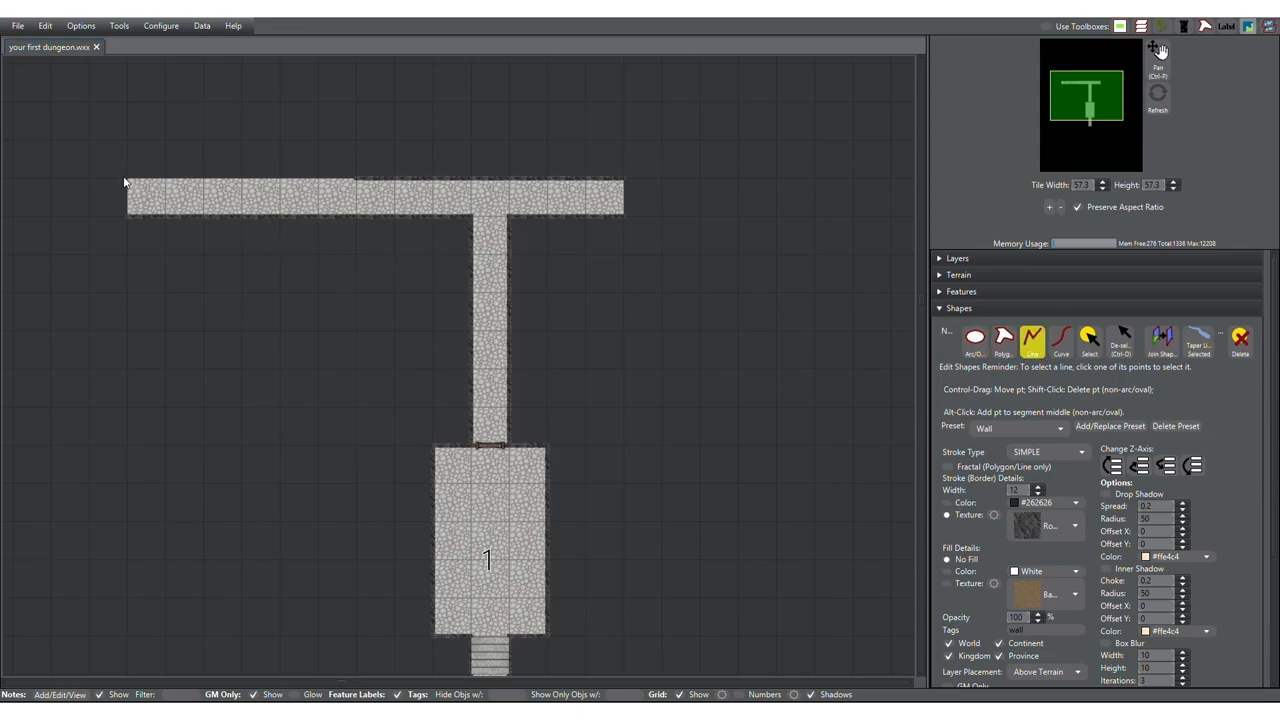
{"action": "mouse_move", "coordinate": [327, 187]}
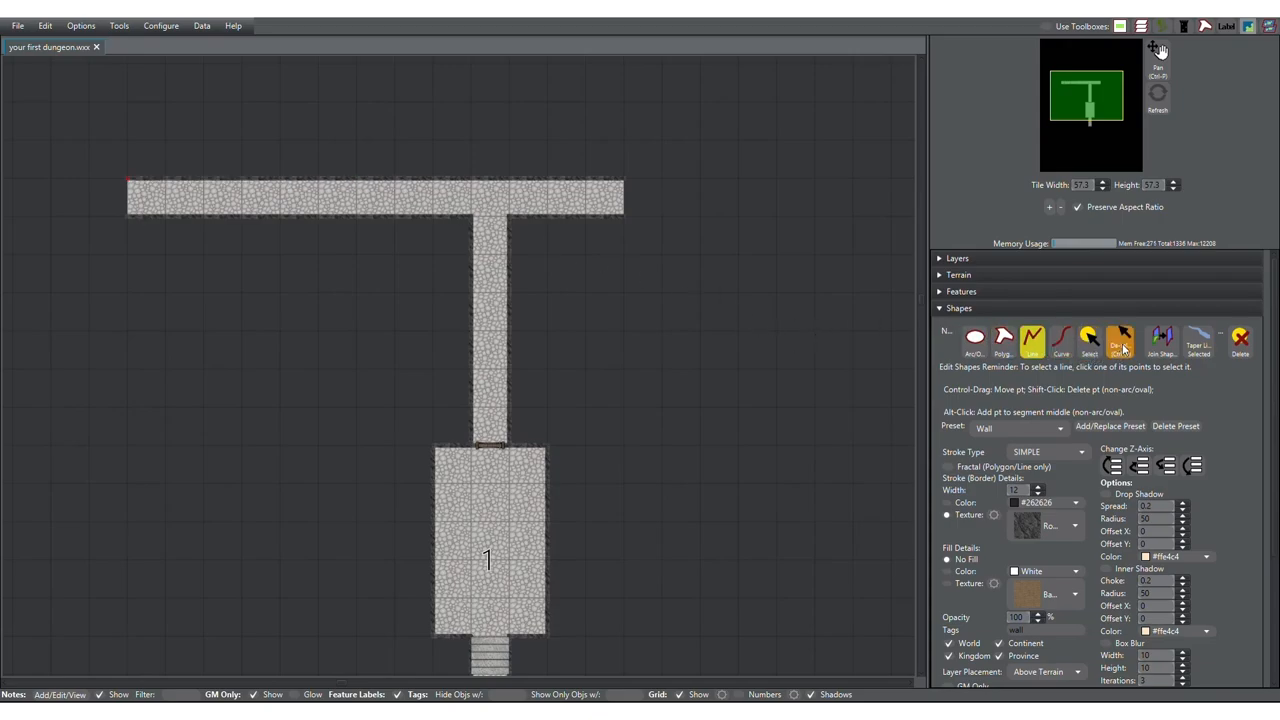
{"action": "left_click", "coordinate": [974, 340]}
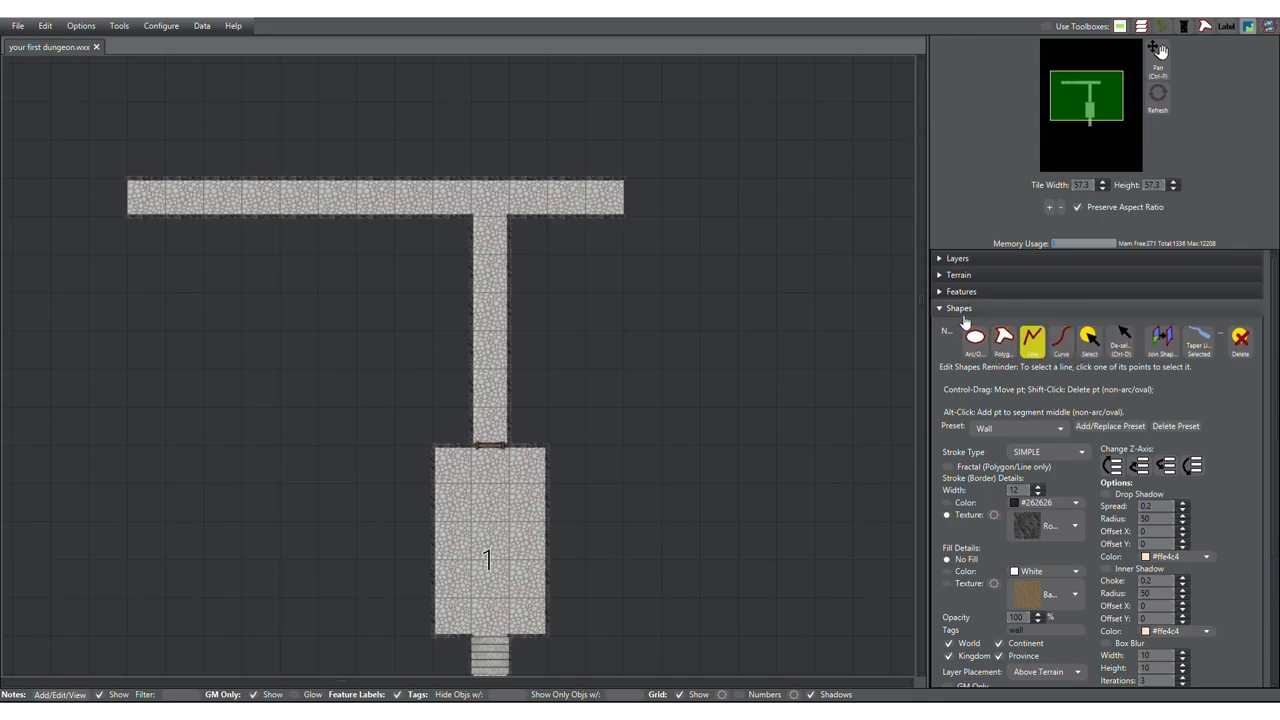
{"action": "left_click", "coordinate": [958, 308]}
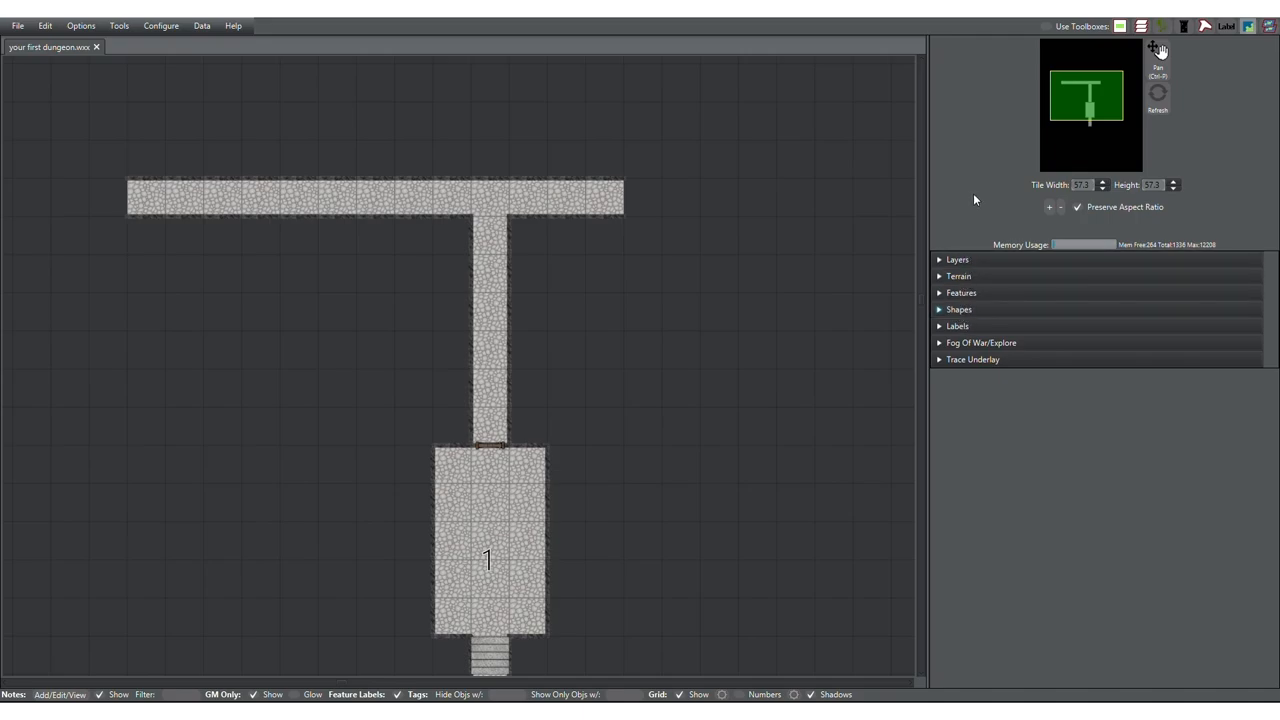
{"action": "mouse_move", "coordinate": [1213, 178]}
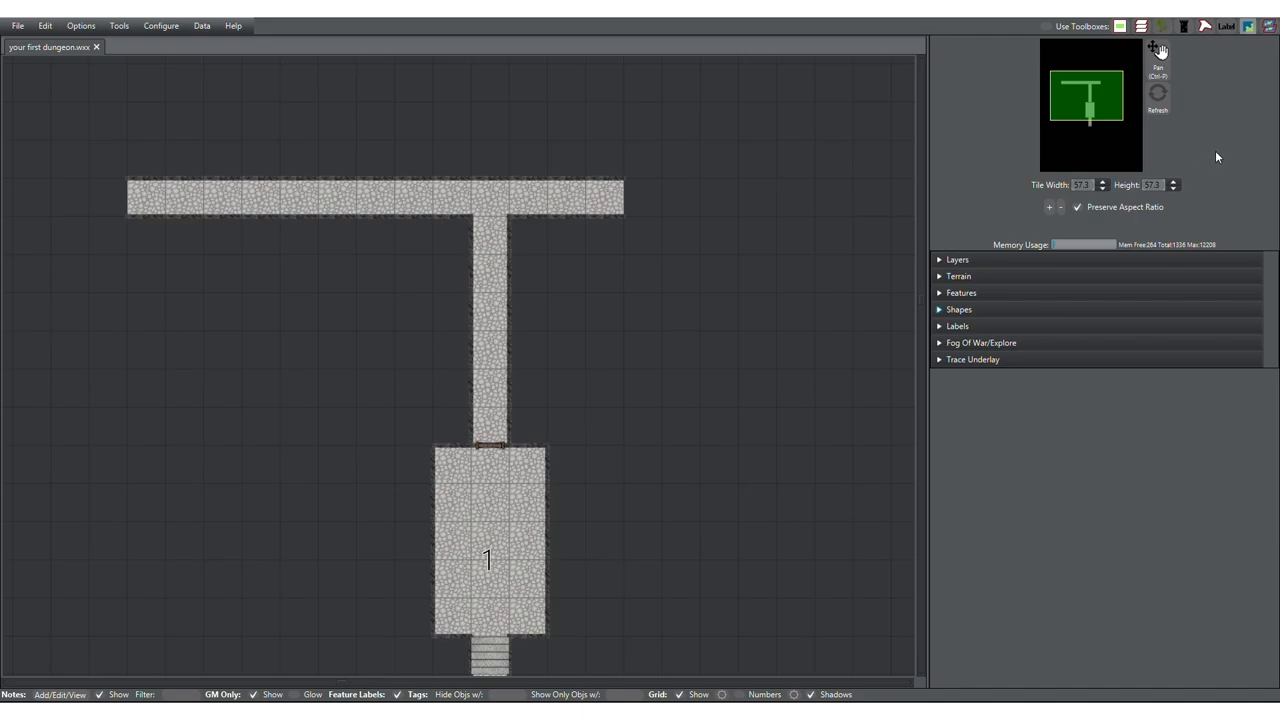
{"action": "mouse_move", "coordinate": [1216, 124]}
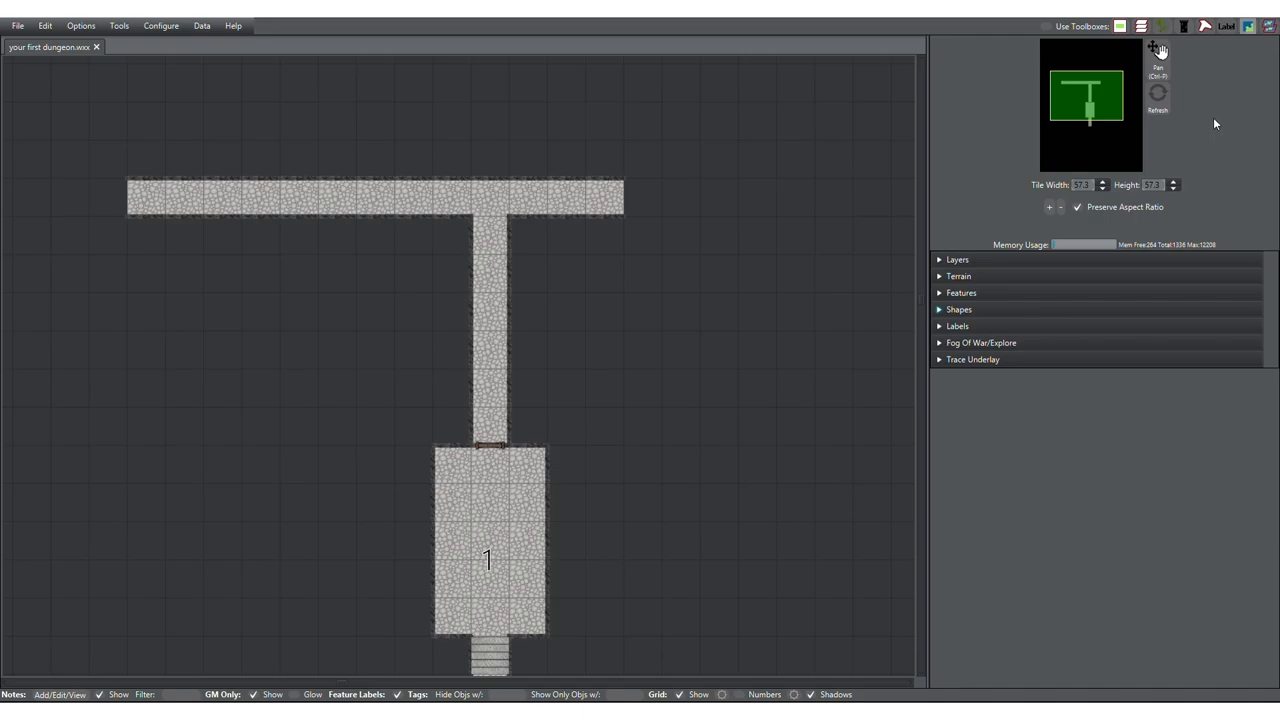
{"action": "mouse_move", "coordinate": [1215, 117]}
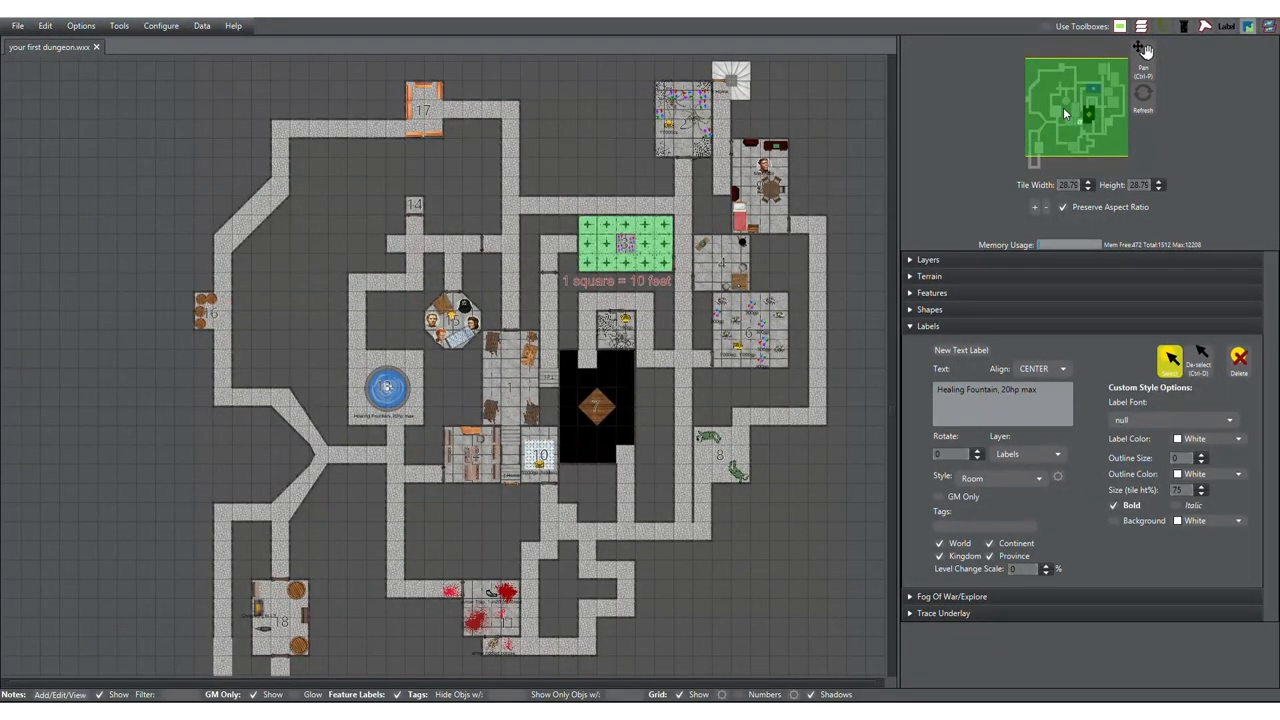
- Bring up the Features panel's furniture library
{"action": "left_click", "coordinate": [679, 694]}
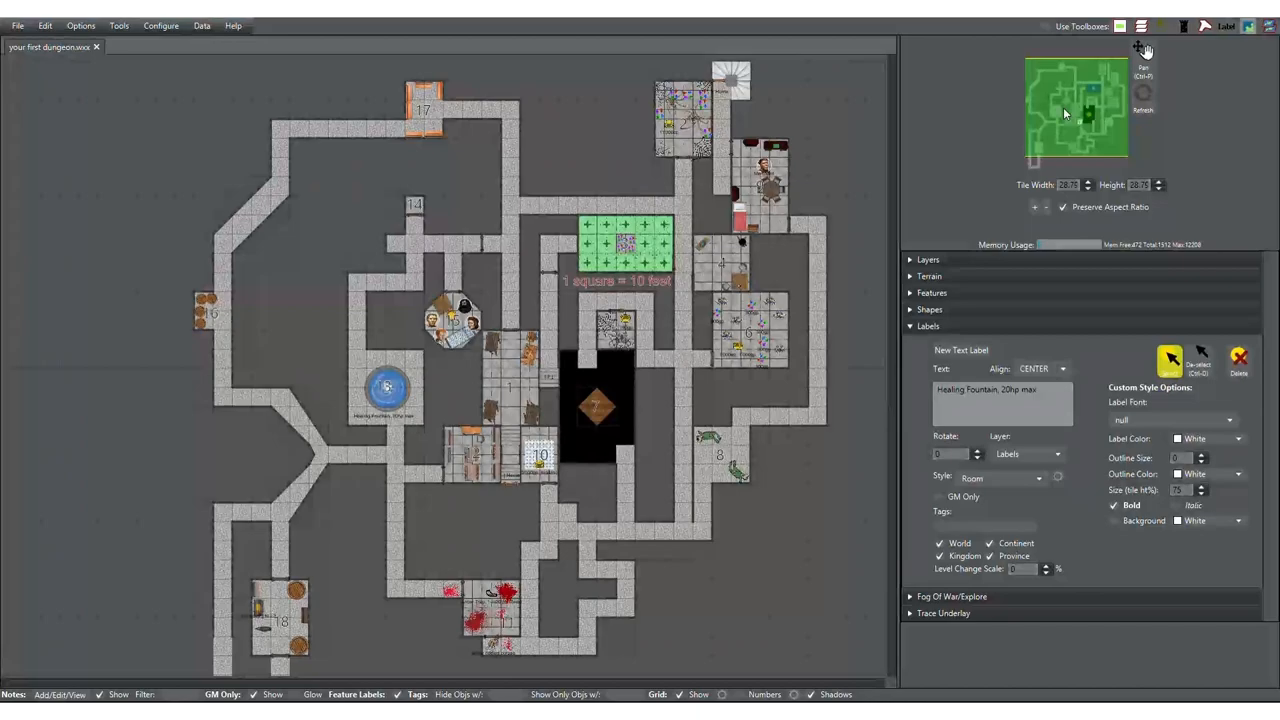
{"action": "left_click", "coordinate": [931, 291]}
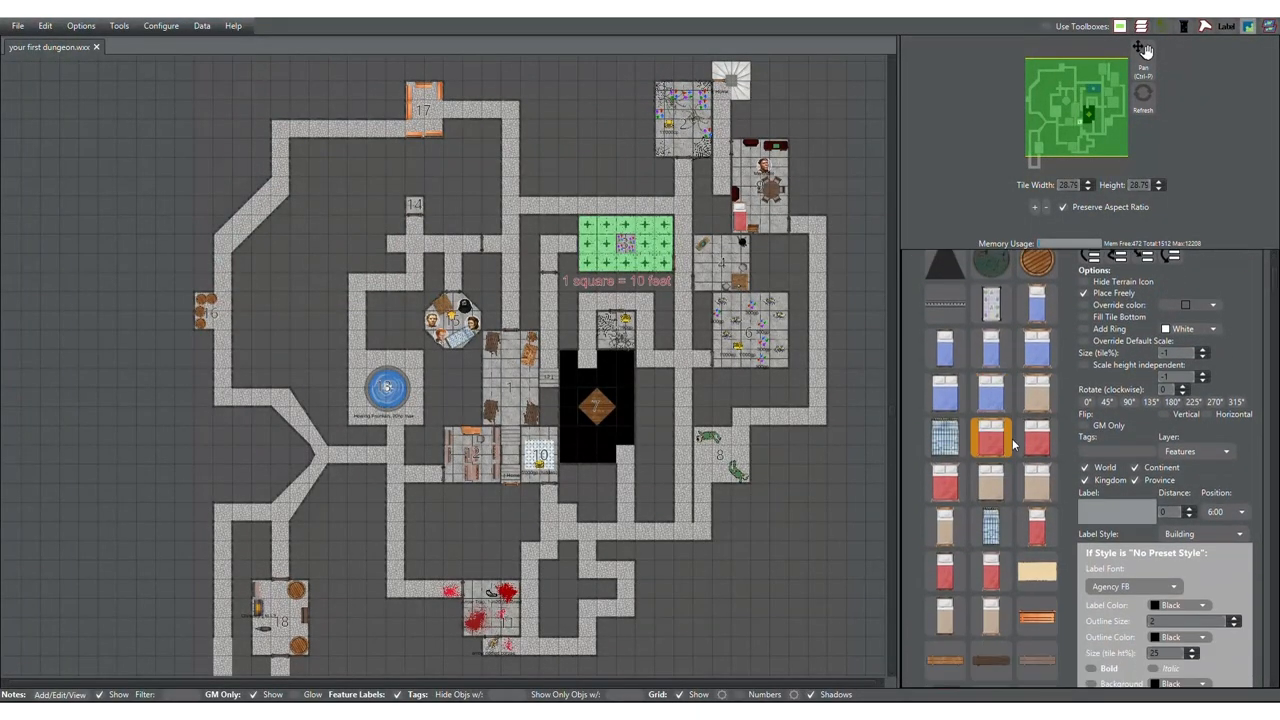
- Scroll the Features palette and pick a bed furnishing to place
{"action": "scroll", "scroll_direction": "down", "scroll_amount": 3}
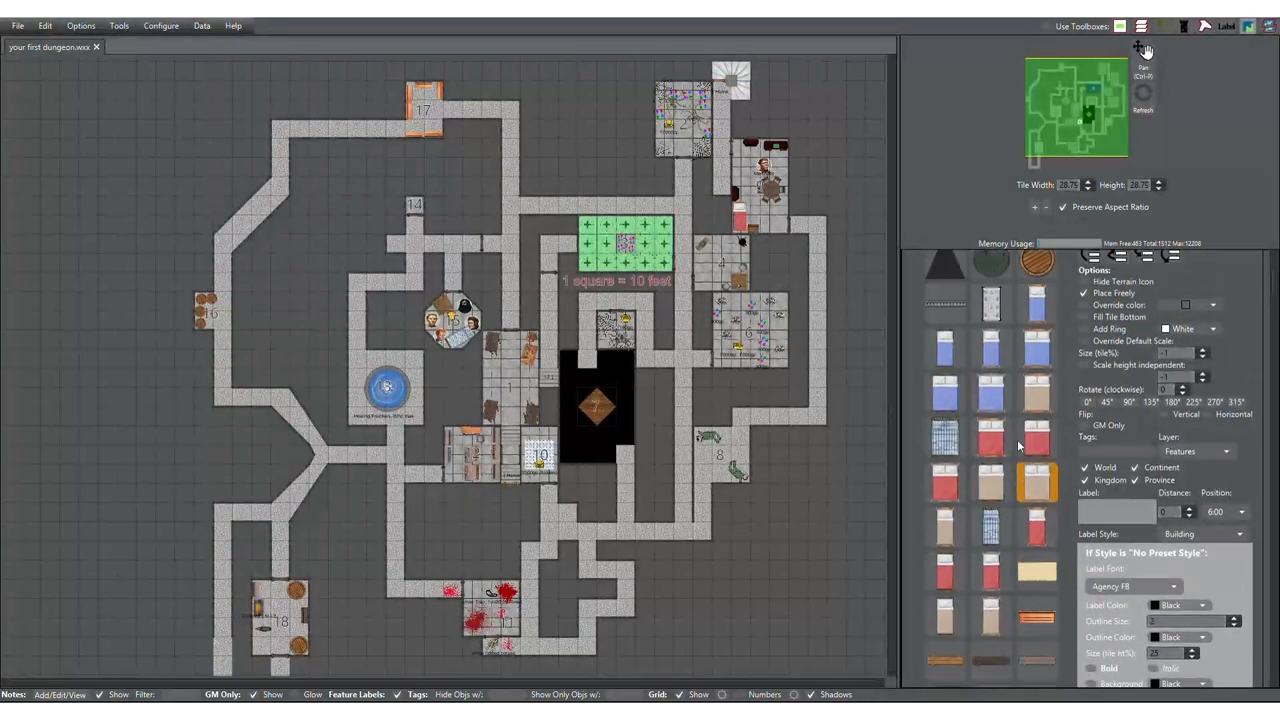
{"action": "left_click", "coordinate": [990, 303]}
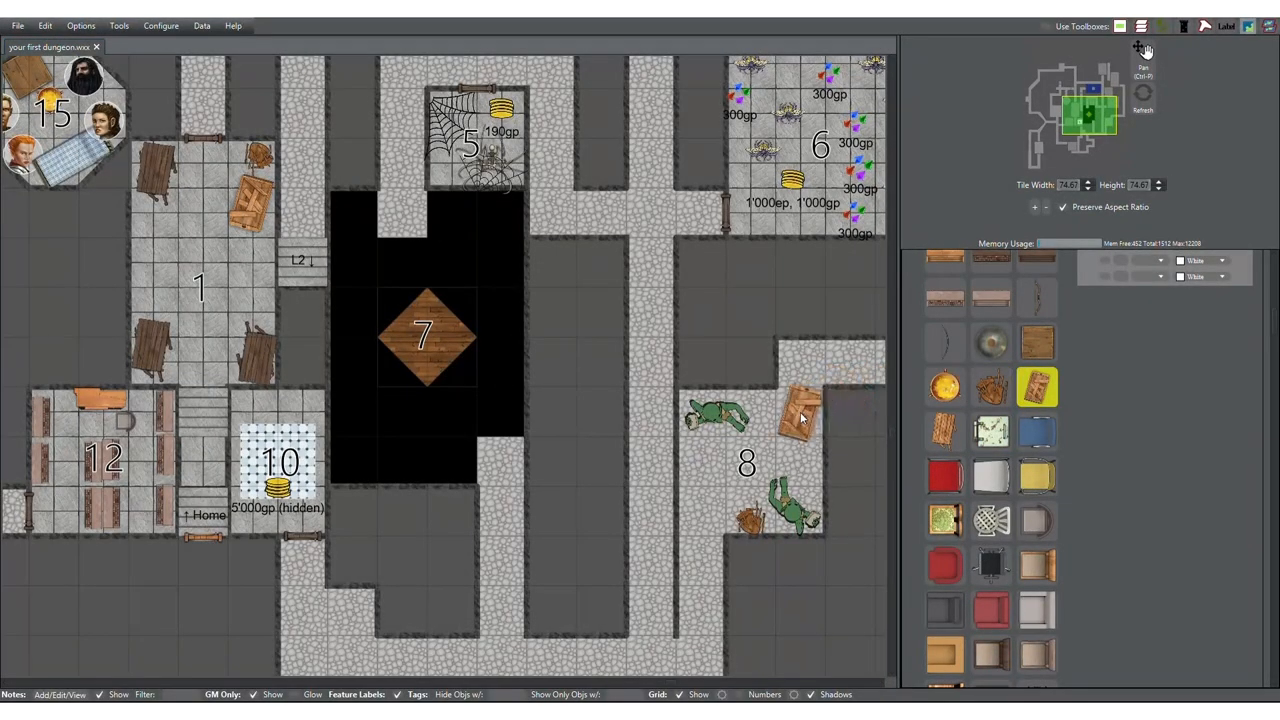
- Move room 8's crate toward its left wall and choose another feature to place
{"action": "left_click_drag", "start_coordinate": [800, 410], "coordinate": [710, 465]}
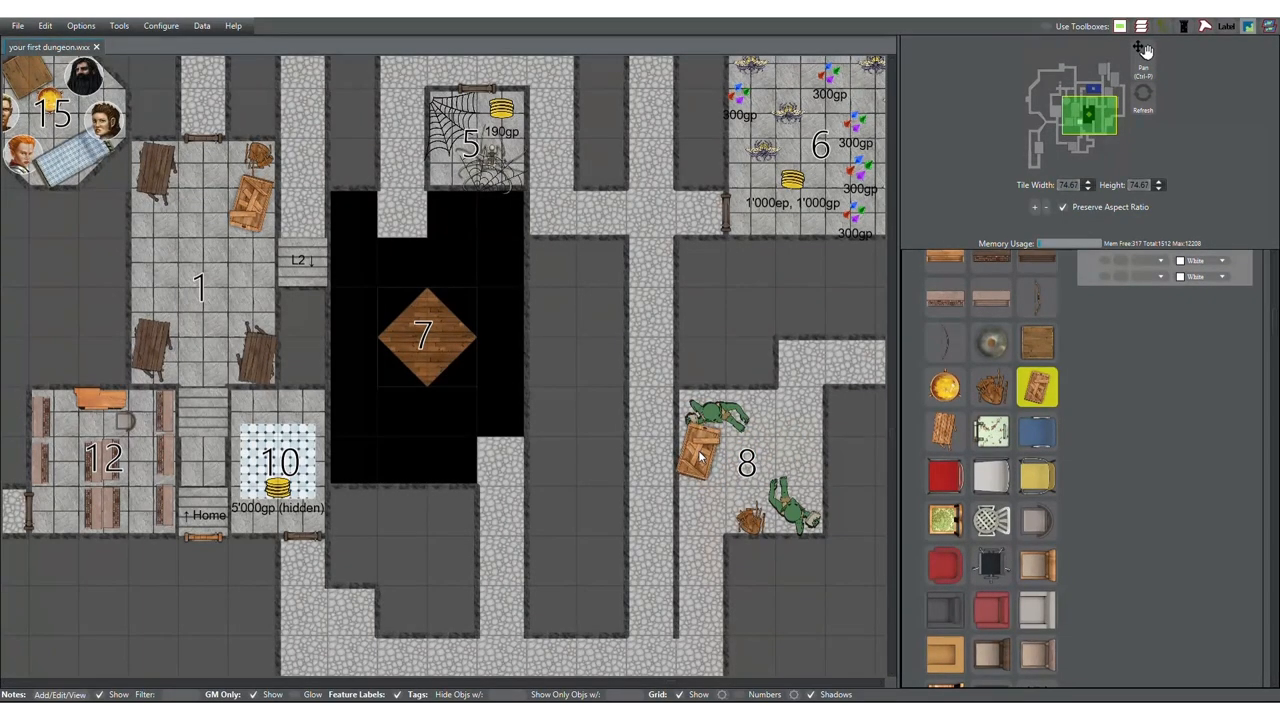
{"action": "left_click", "coordinate": [945, 520]}
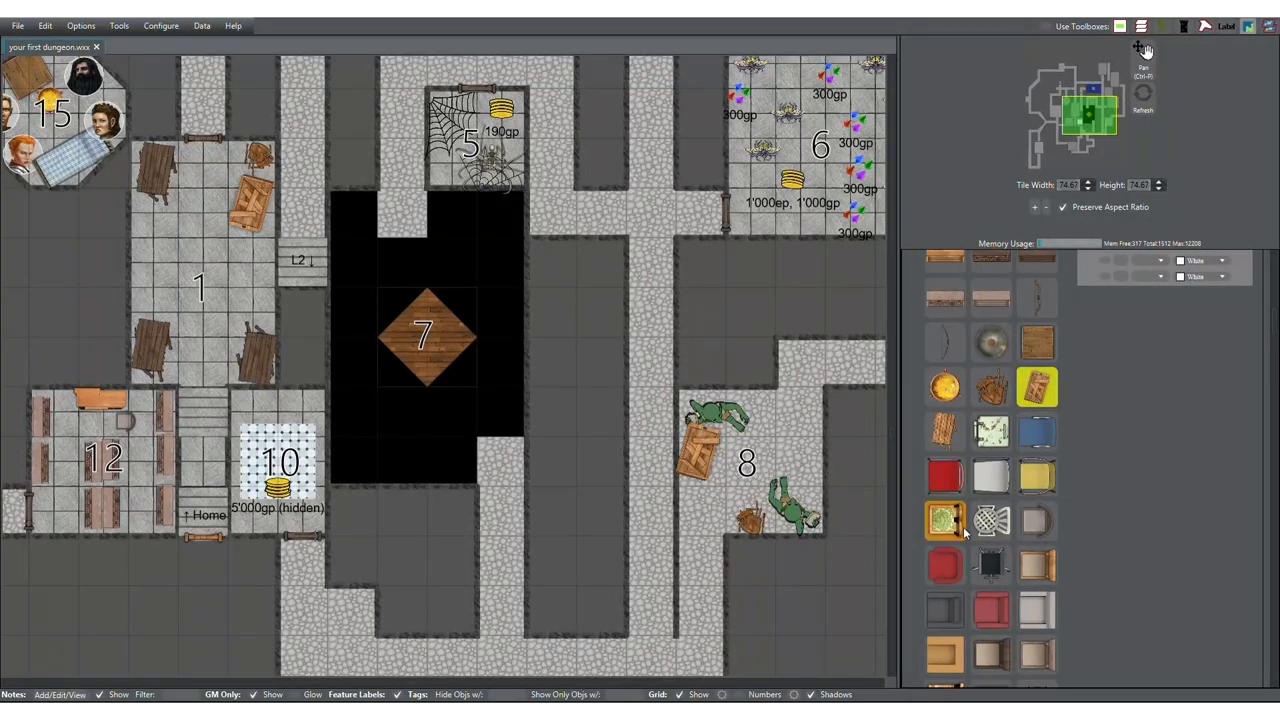
{"action": "scroll", "scroll_direction": "down", "scroll_amount": 3}
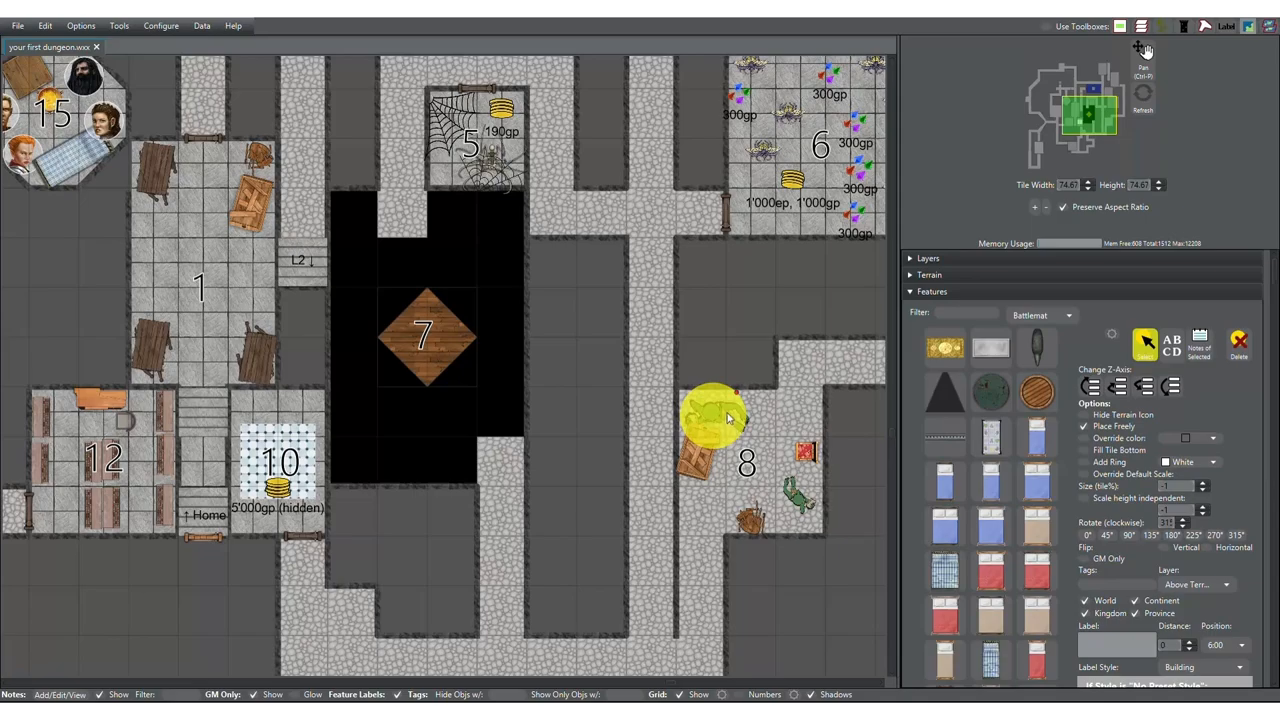
- Nudge room 8's crate lower and select the left monster for editing
{"action": "left_click_drag", "start_coordinate": [715, 415], "coordinate": [705, 450]}
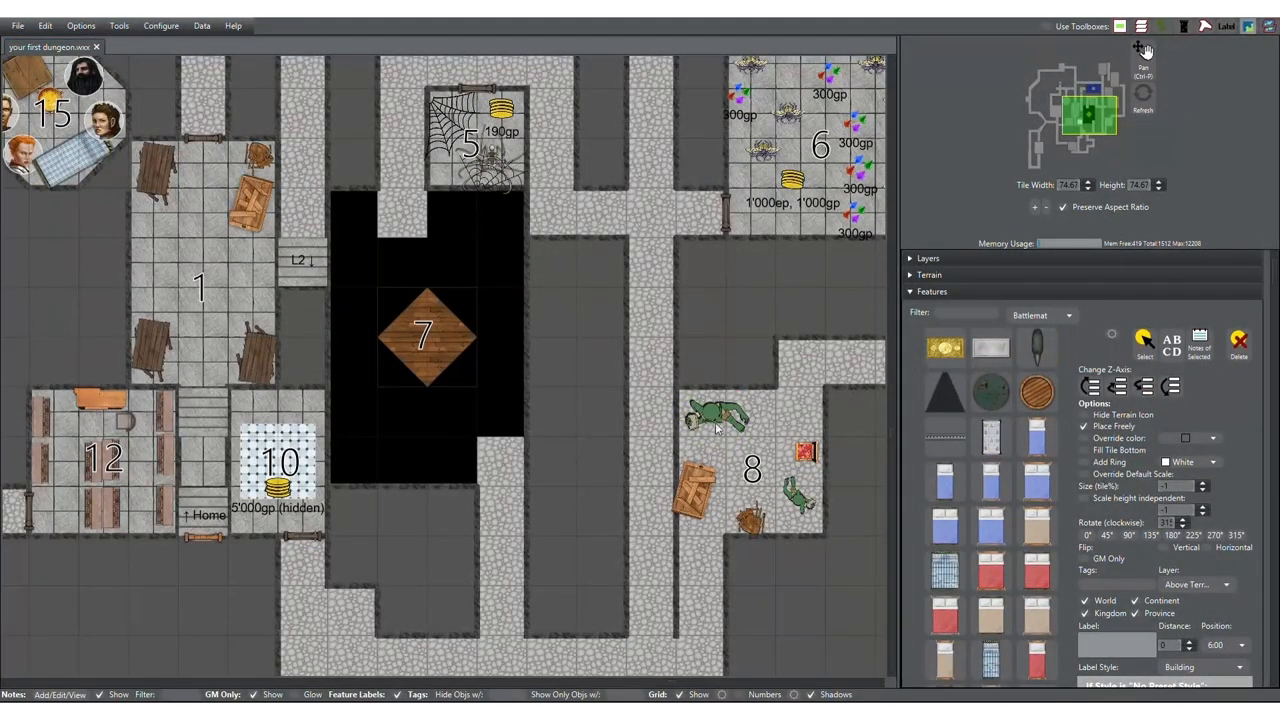
{"action": "left_click", "coordinate": [715, 415]}
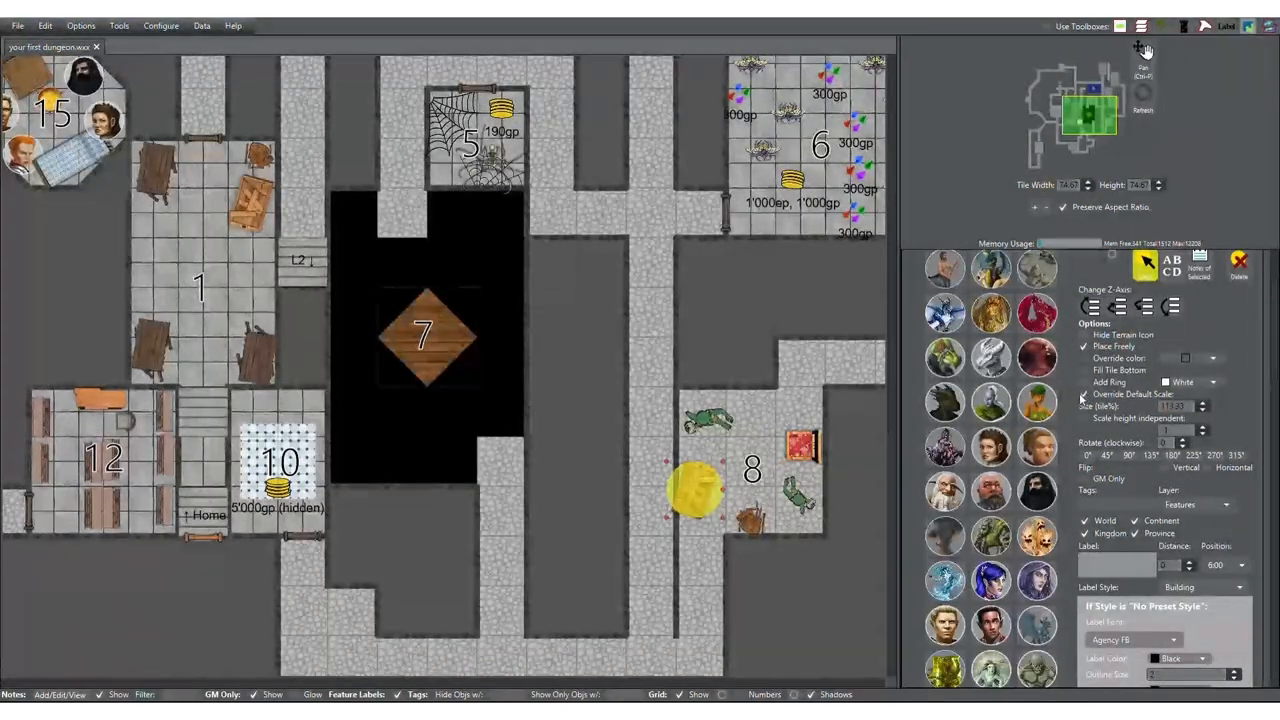
- Adjust the map view to bring the whole dungeon into view
{"action": "left_click_drag", "start_coordinate": [690, 490], "coordinate": [700, 470]}
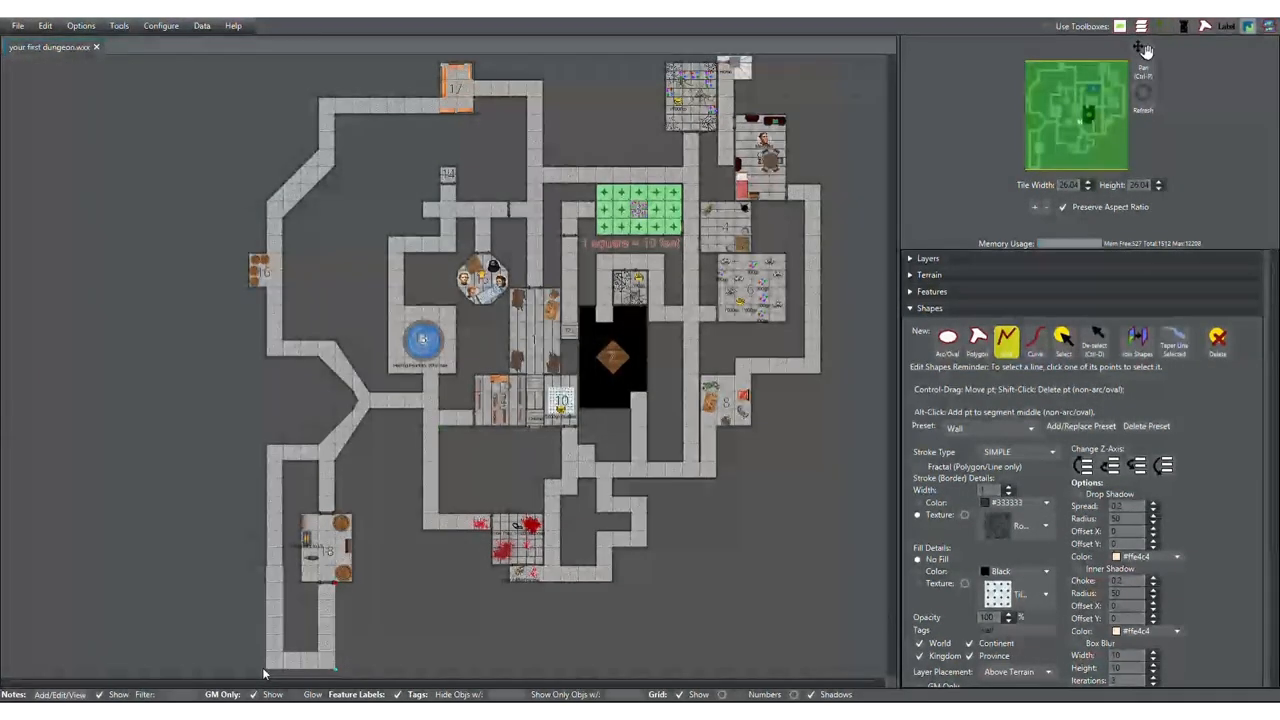
- Start a width-12, #262626 wall line along the lower-left corridor edge
{"action": "left_click", "coordinate": [1006, 340]}
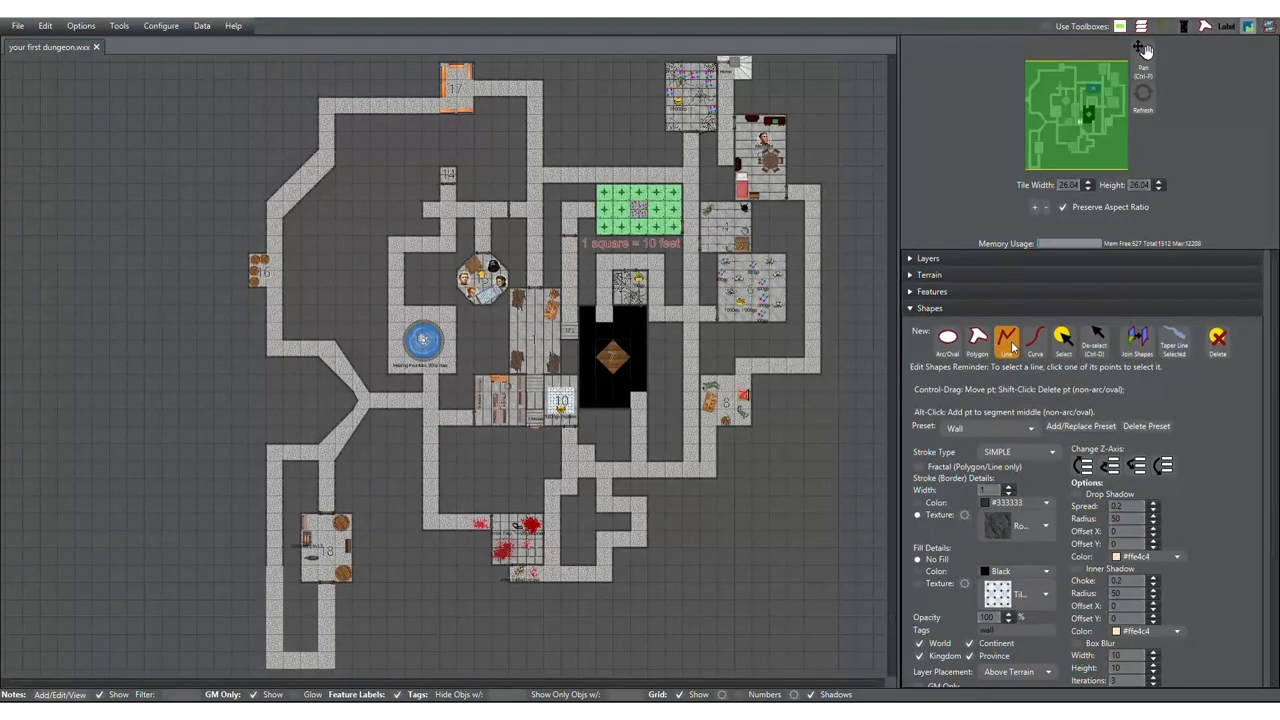
{"action": "left_click", "coordinate": [1007, 337]}
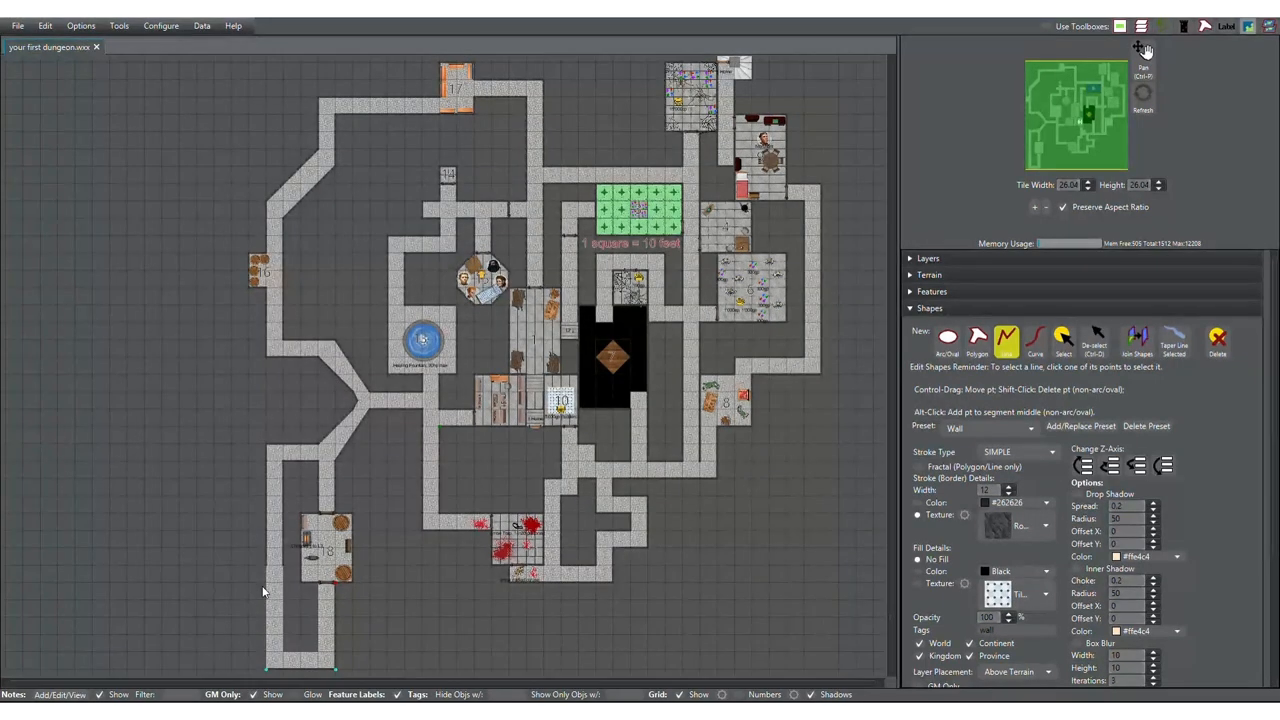
{"action": "mouse_move", "coordinate": [847, 452]}
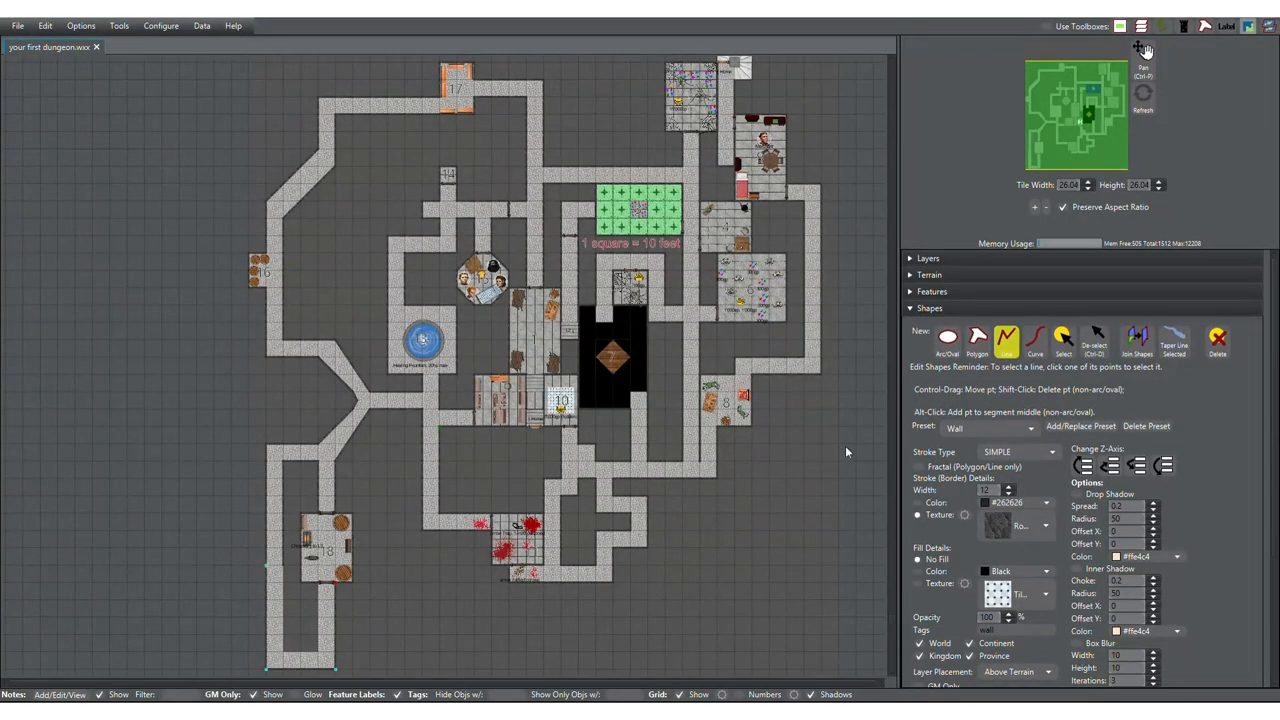
{"action": "mouse_move", "coordinate": [315, 617]}
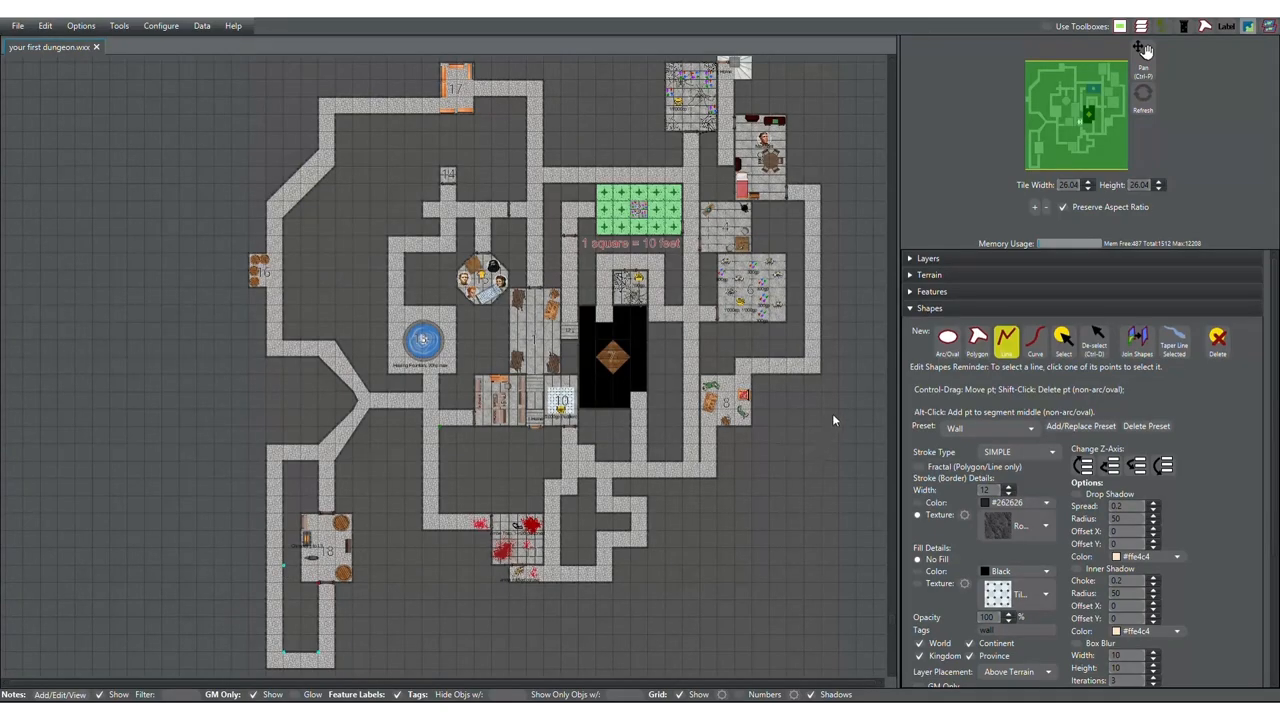
{"action": "left_click", "coordinate": [1006, 340]}
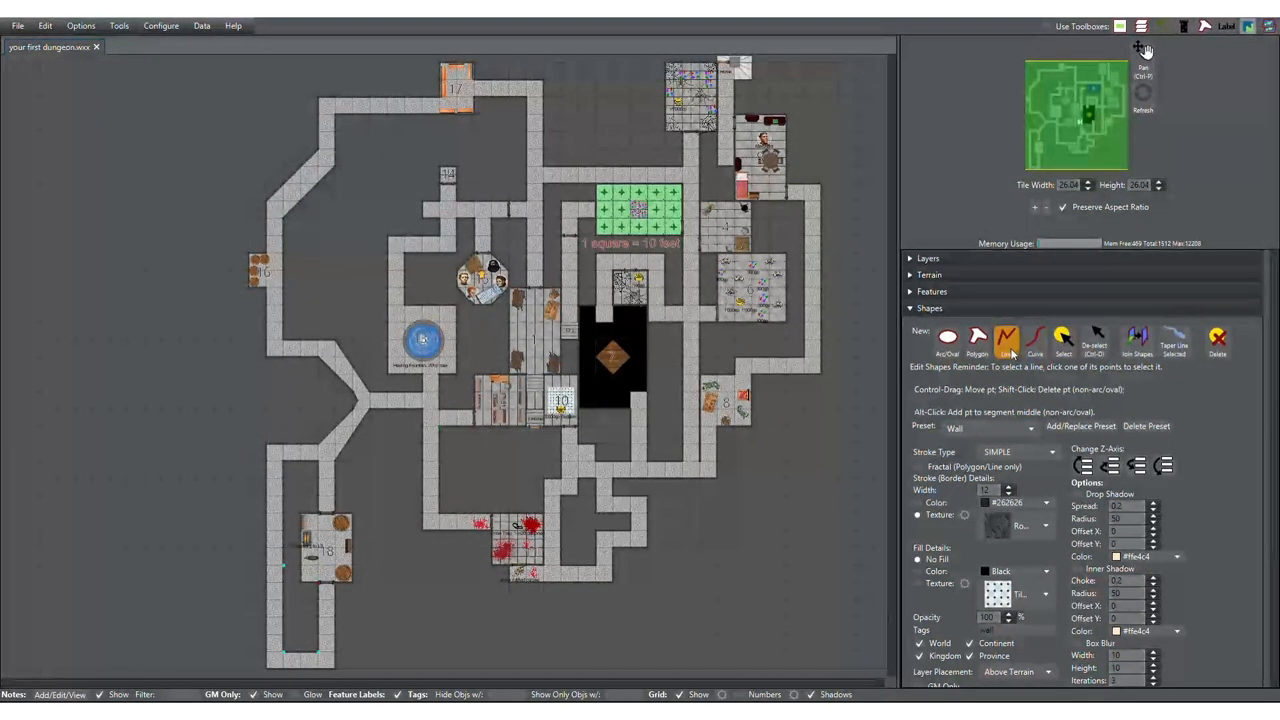